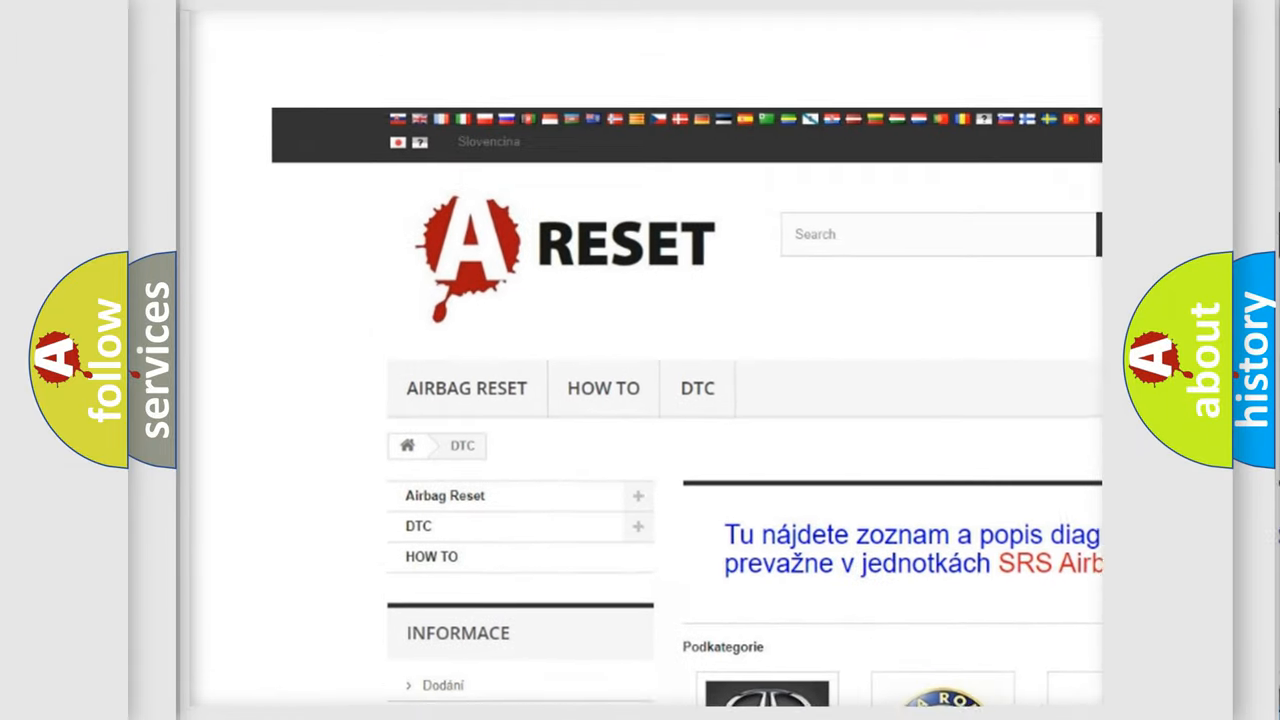
- Open the Jeep tile from the DTC brand grid and browse Jeep's diagnostic trouble codes
scroll(down, 3)
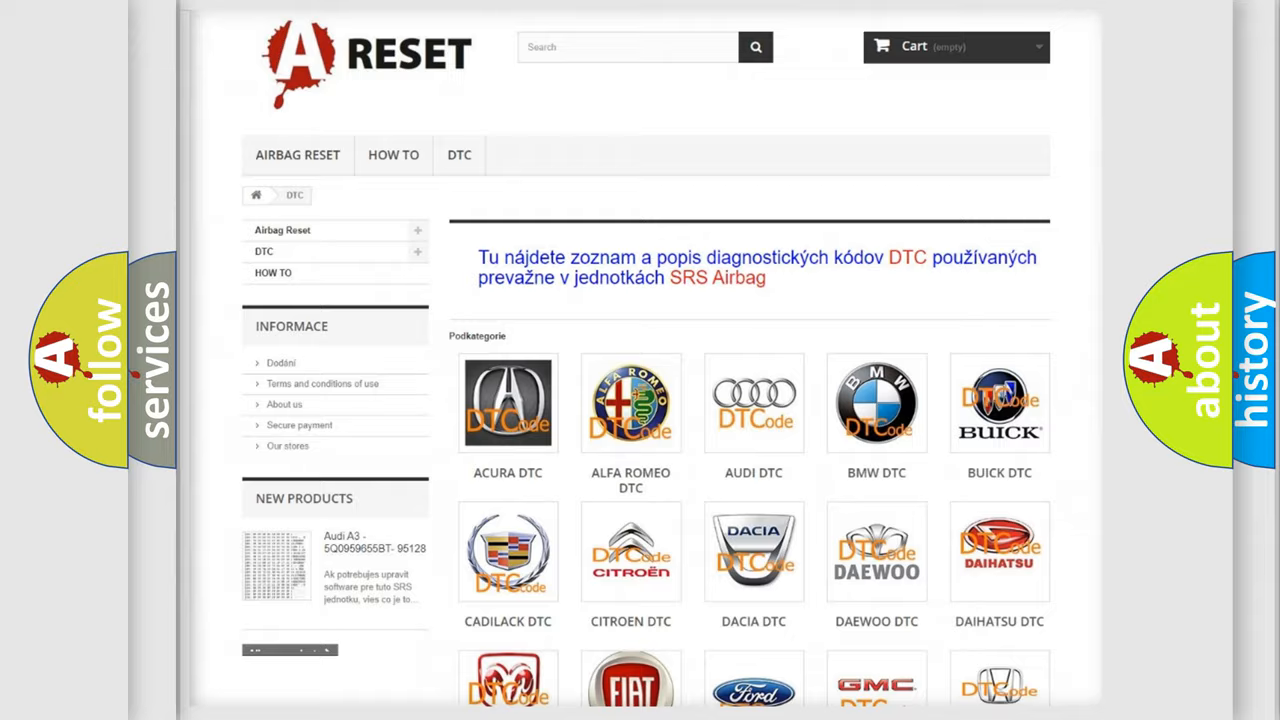
scroll(down, 3)
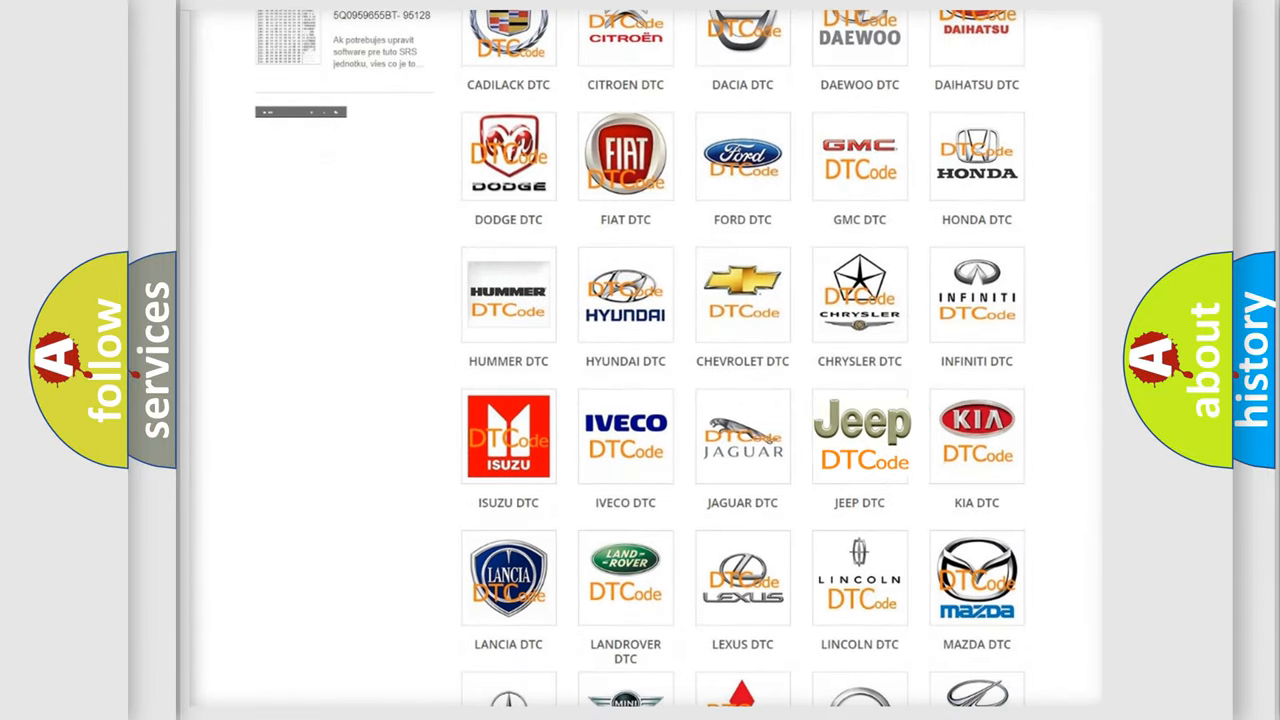
click(859, 436)
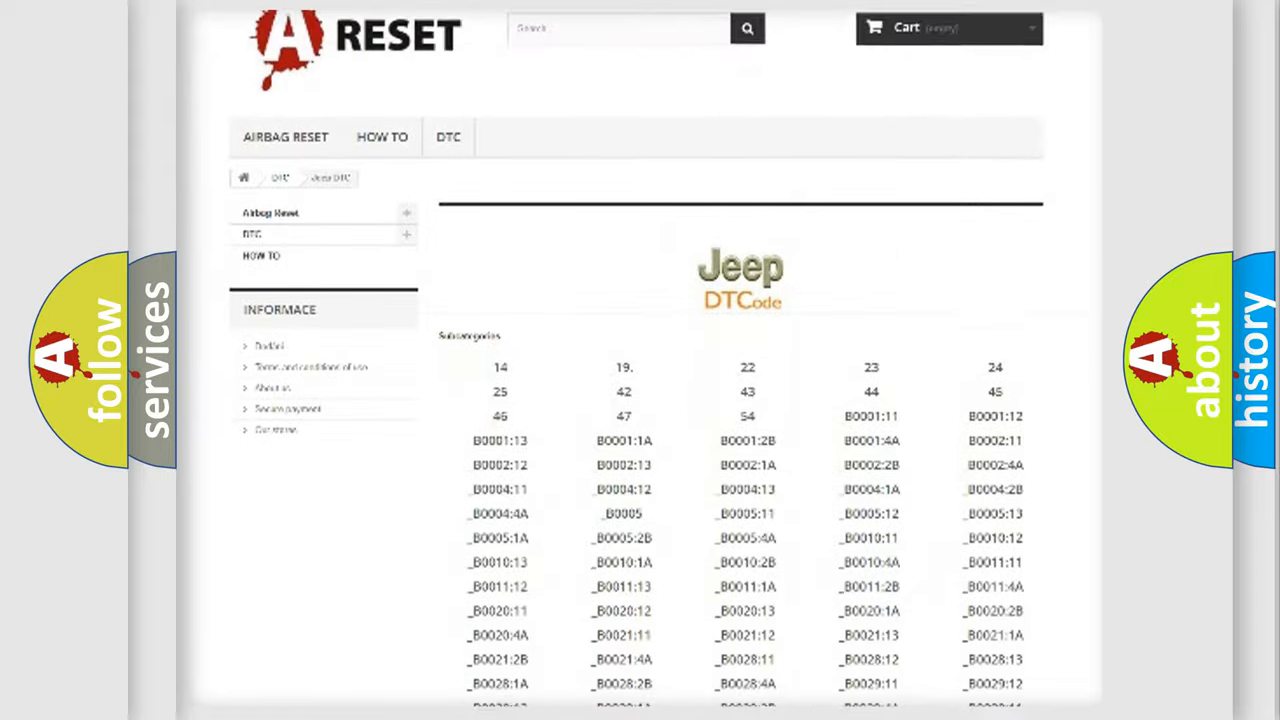
scroll(down, 3)
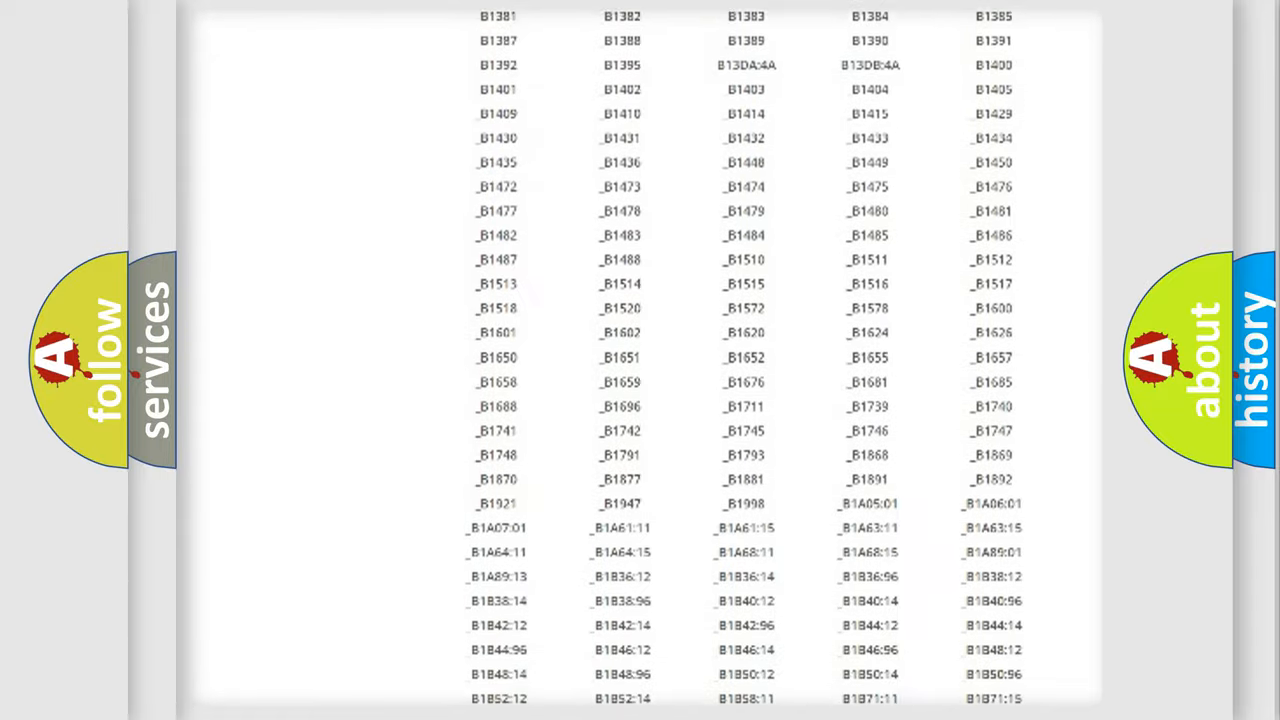